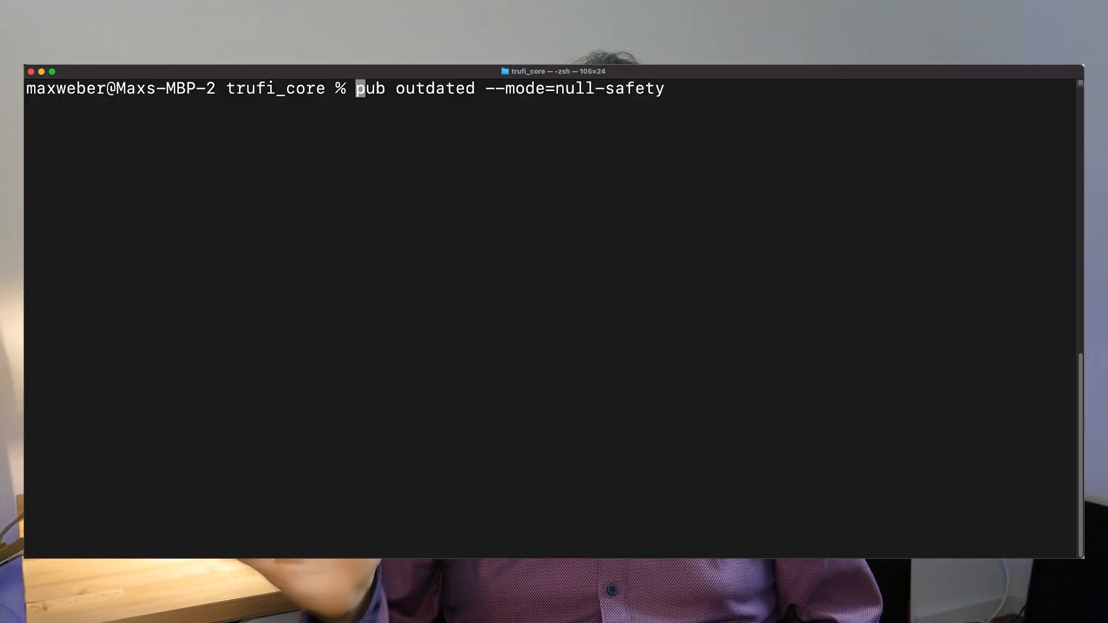
# Run 'flutter pub outdated --mode=null-safety' to list trufi_core dependencies lacking null safety.
pyautogui.write('flutter')
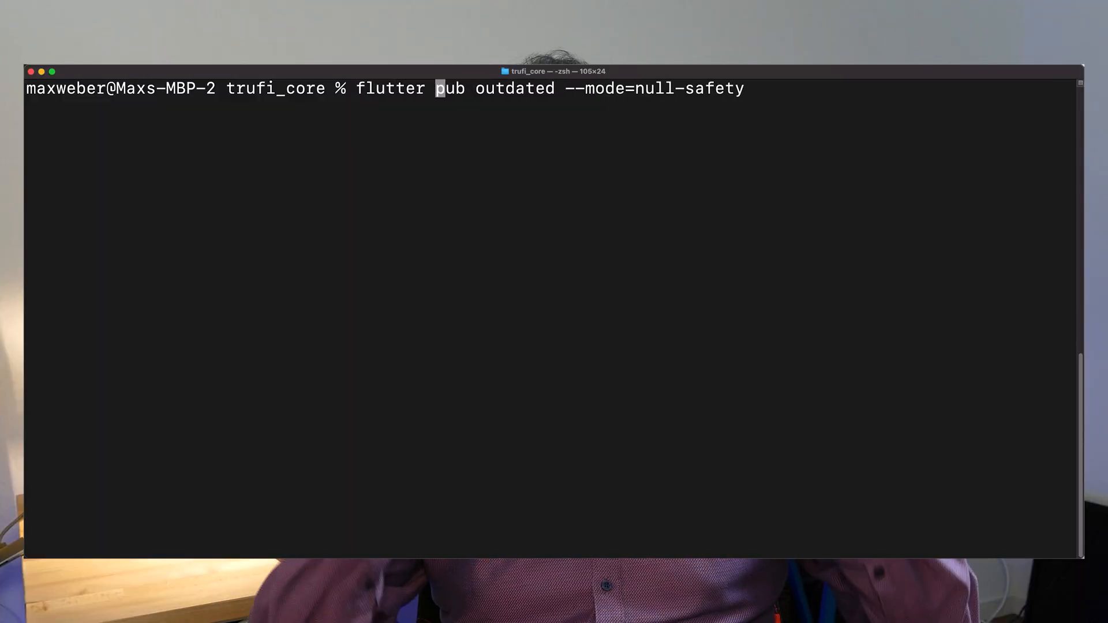
pyautogui.press('End')
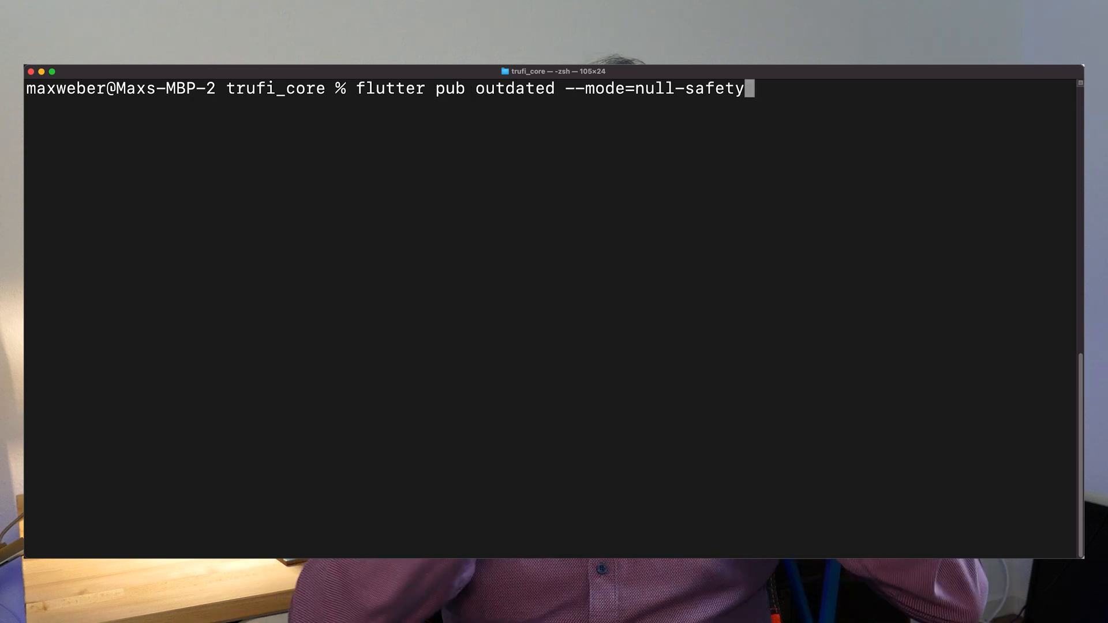
pyautogui.press('Return')
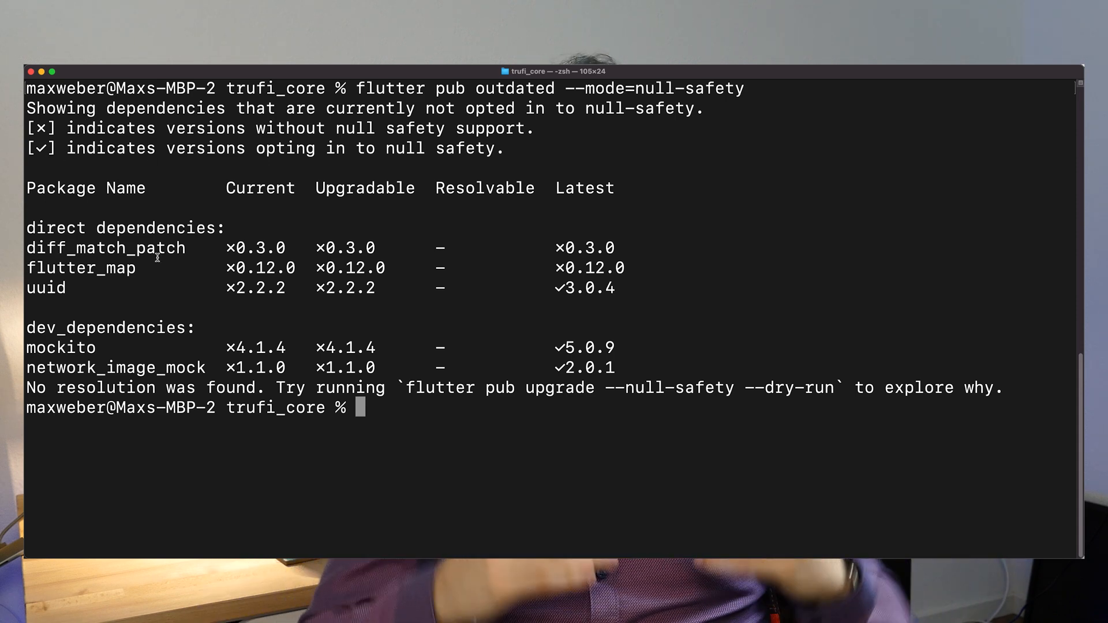
pyautogui.moveTo(505, 432)
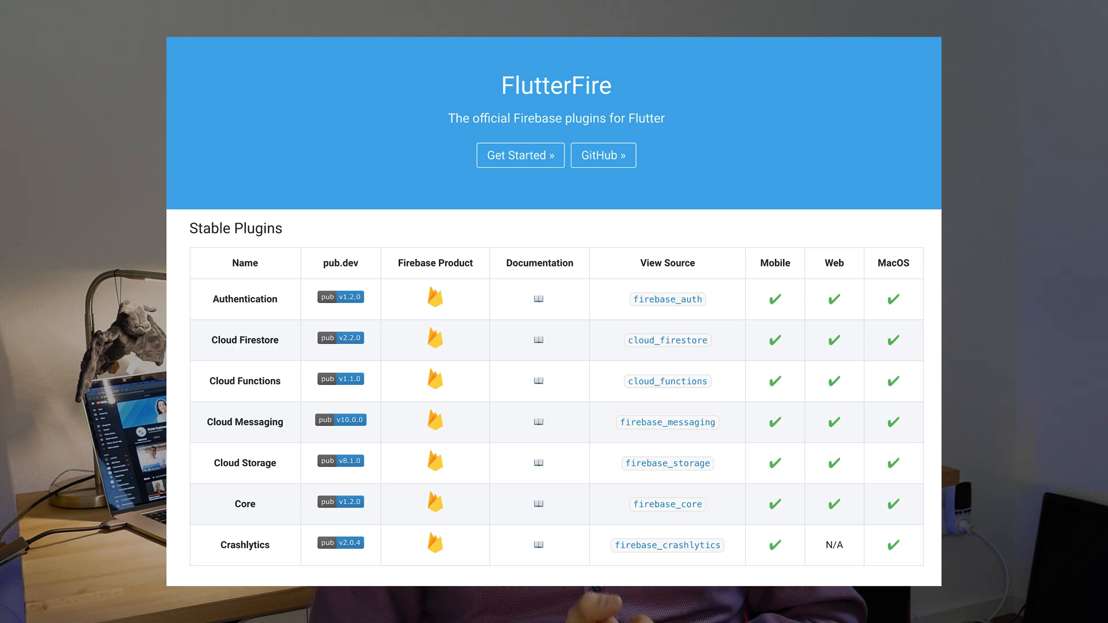
# Scroll the FlutterFire site down to the Stable Plugins table of versions and platforms.
pyautogui.scroll(-3)
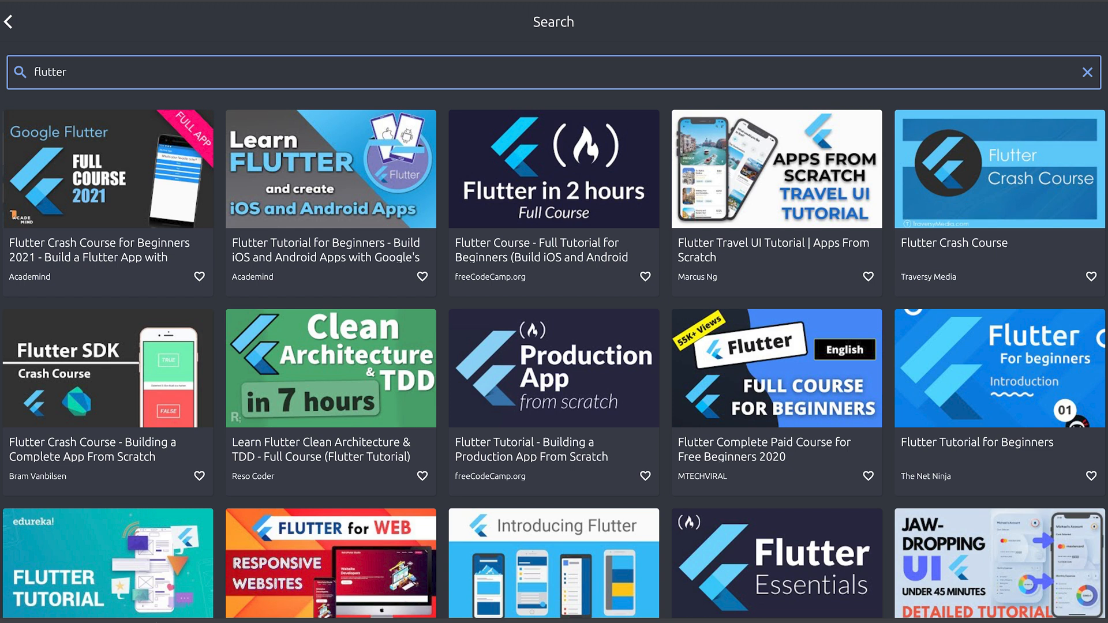
# Play 'Flutter Full Course - Building Production App' from the flutter search results.
pyautogui.click(554, 367)
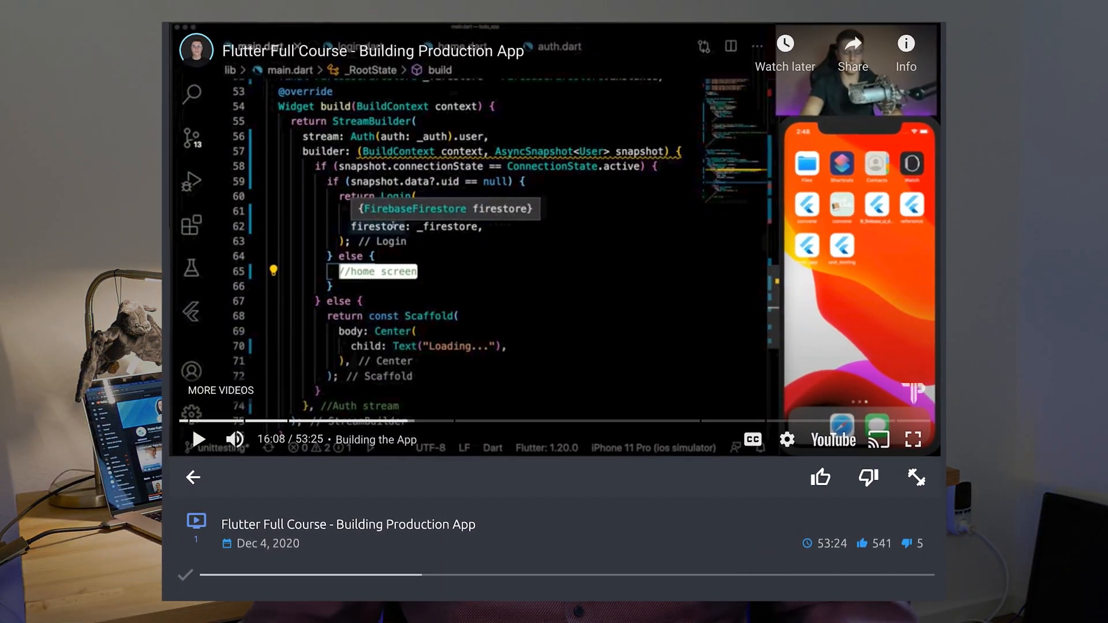